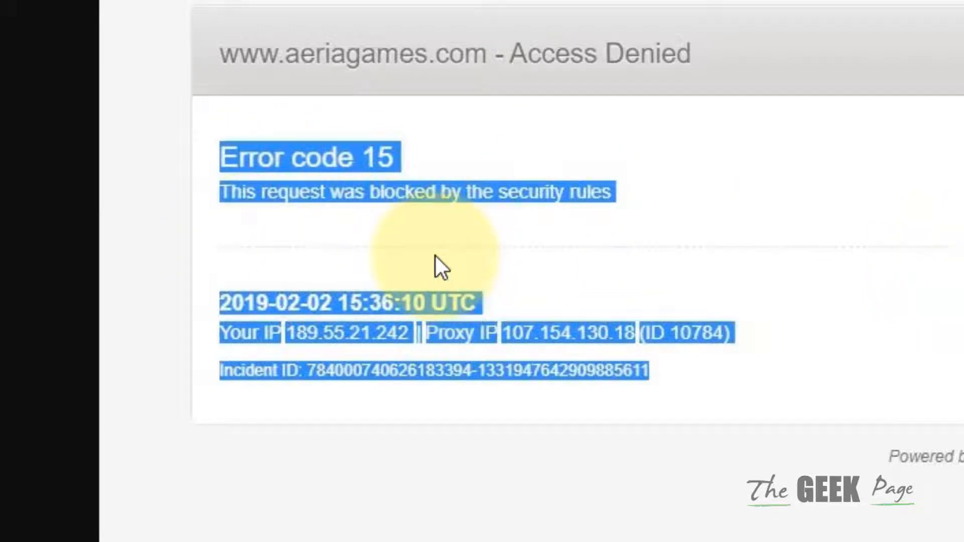
mouse_move(678, 360)
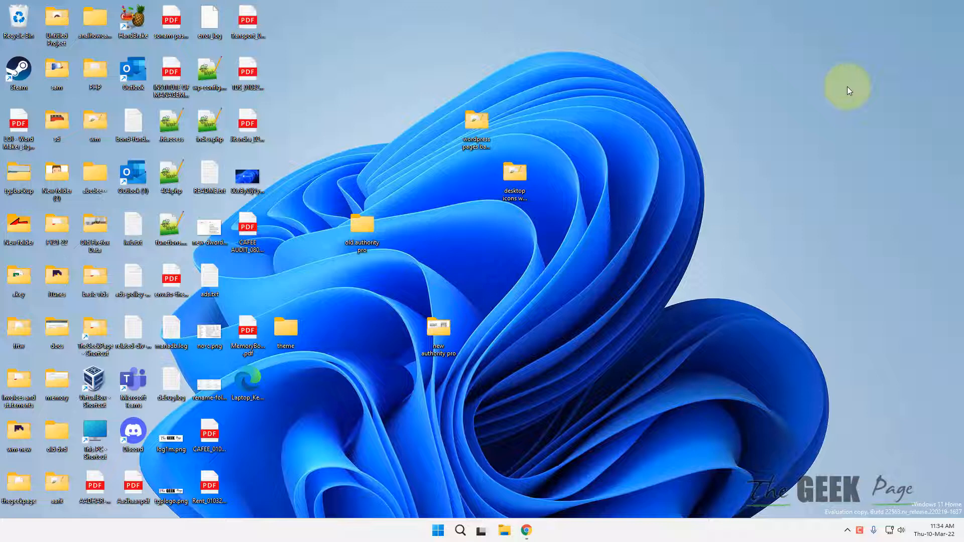
mouse_move(737, 170)
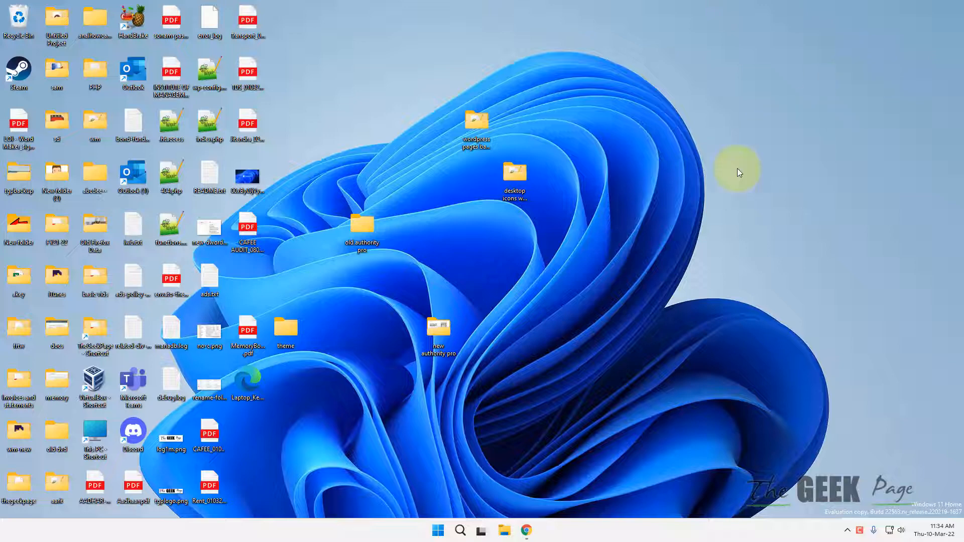
mouse_move(589, 271)
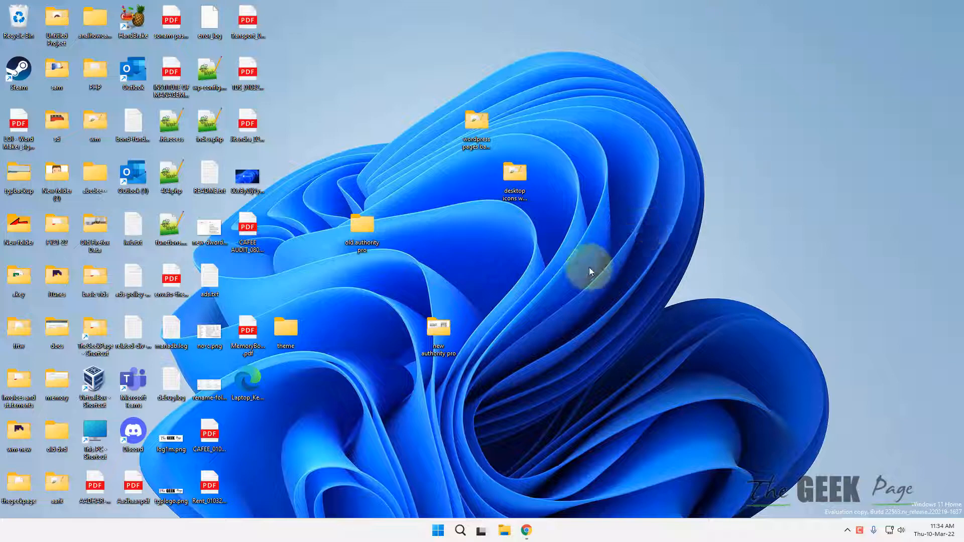
Open Windows search from the taskbar to look for Google Chrome
click(438, 530)
text(ch)
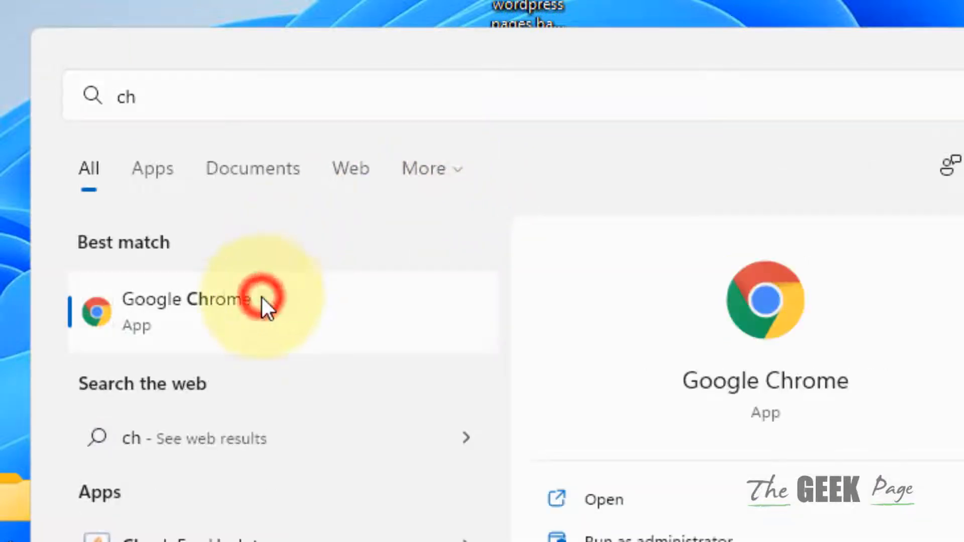
Launch Google Chrome and search Google for 'user agent switcher'
click(263, 302)
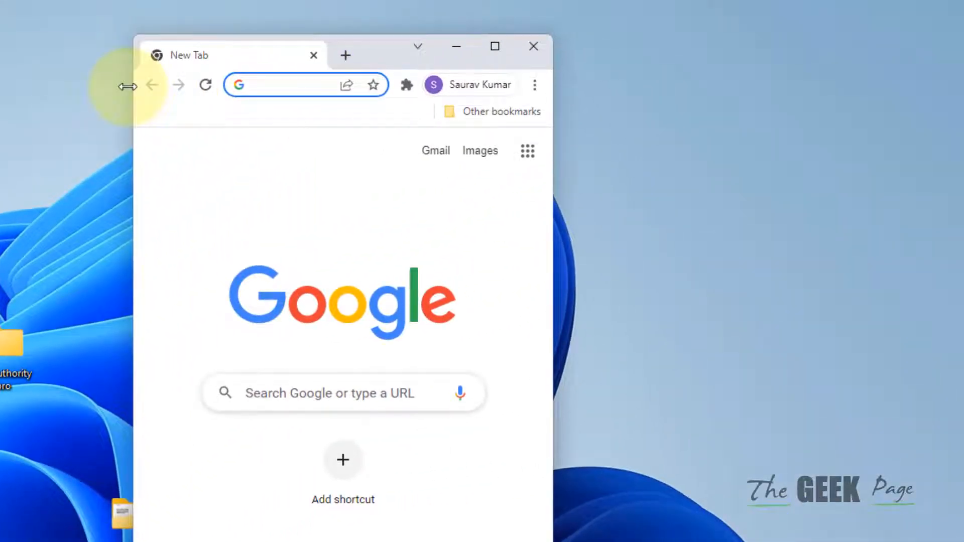
text(user agent switcher)
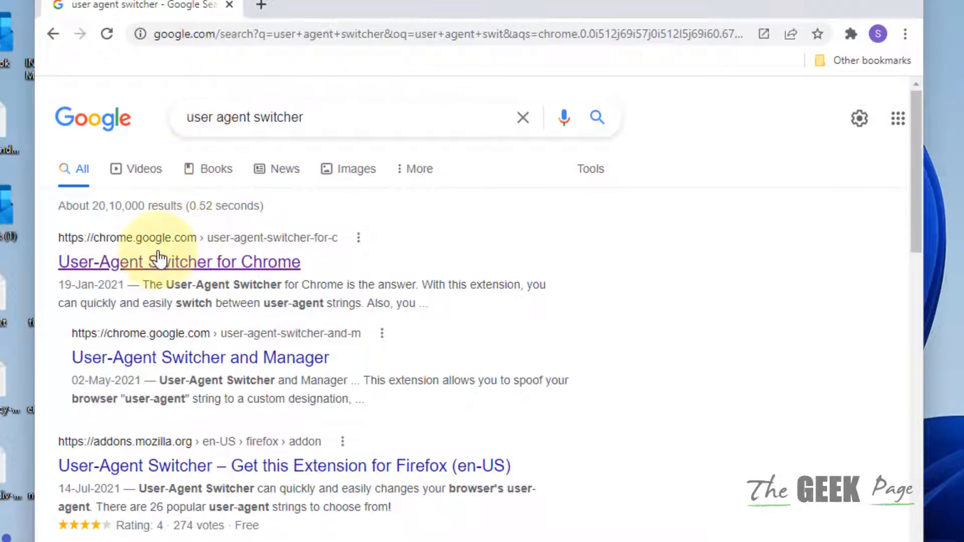
Install User-Agent Switcher for Chrome from its Chrome Web Store page
click(179, 262)
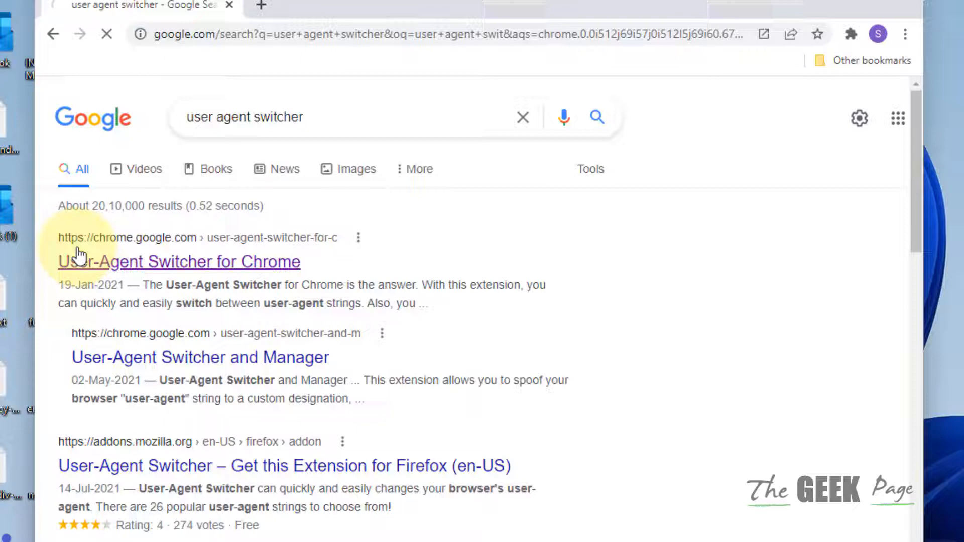
click(179, 262)
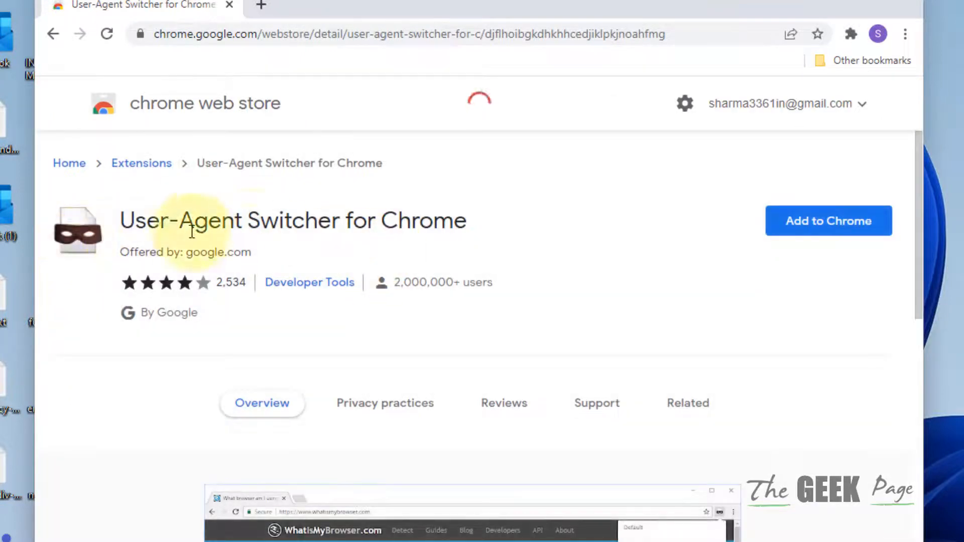
triple_click(316, 221)
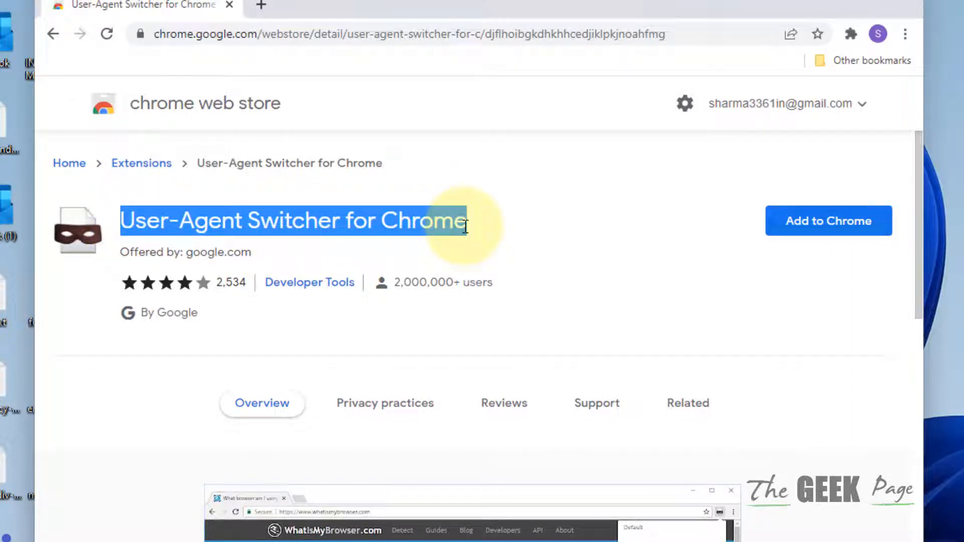
mouse_move(757, 243)
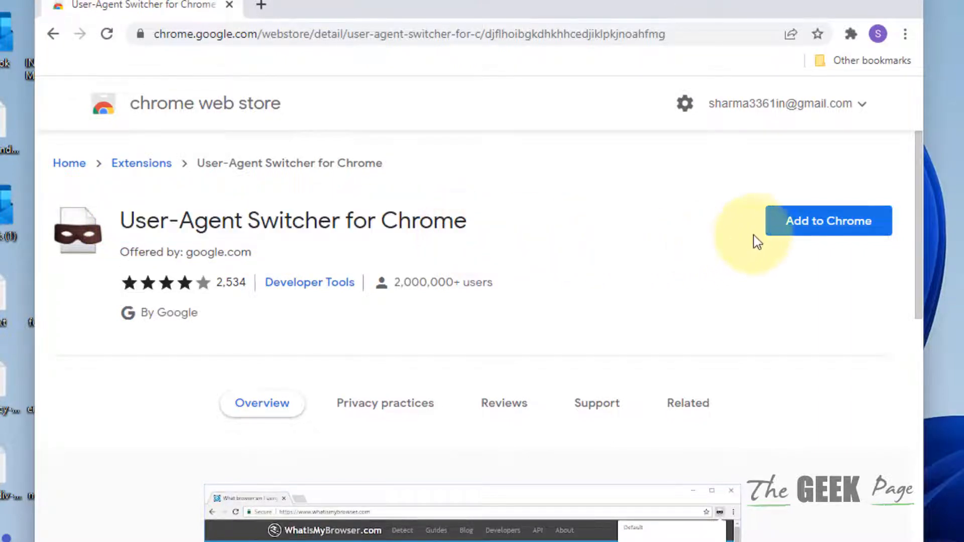
click(829, 220)
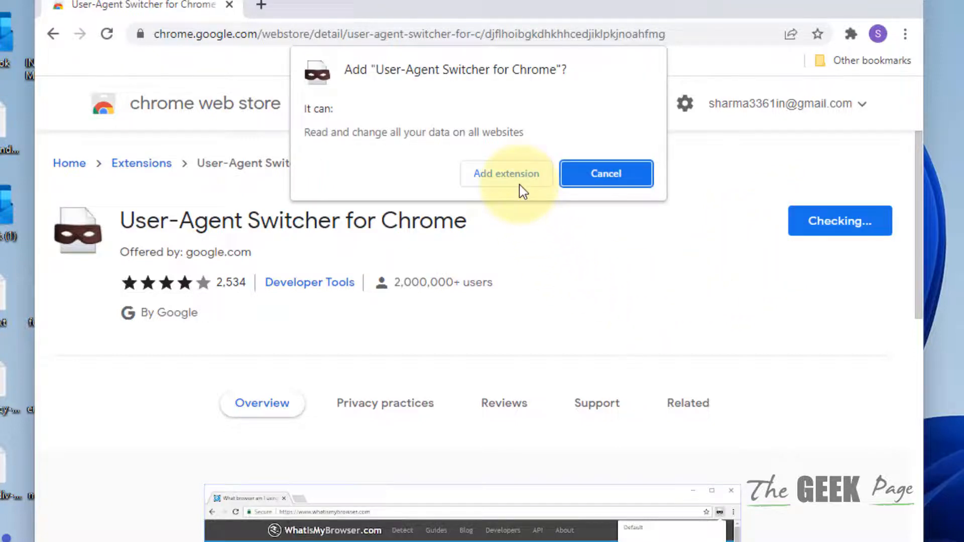
click(506, 173)
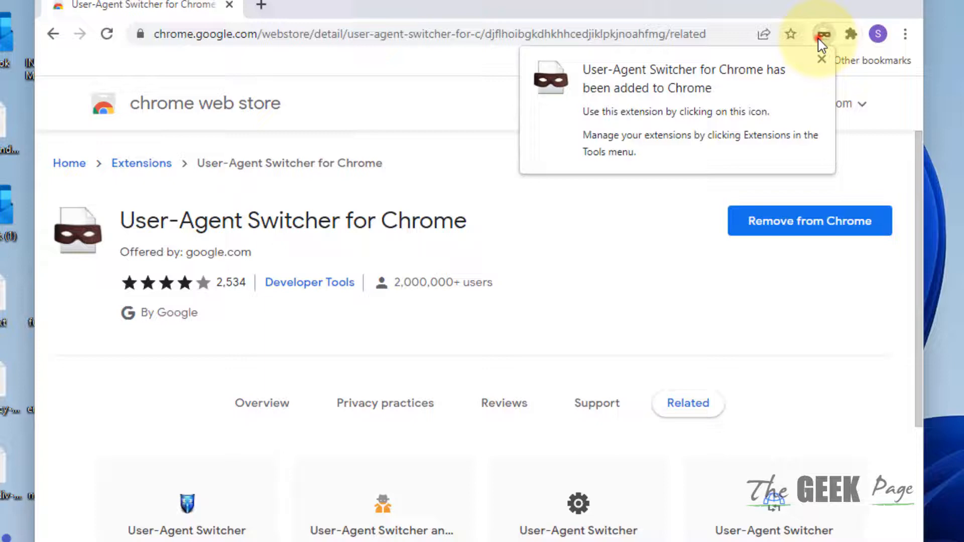
Review User-Agent Switcher's Chrome user-agent options through the Extensions menu
click(851, 33)
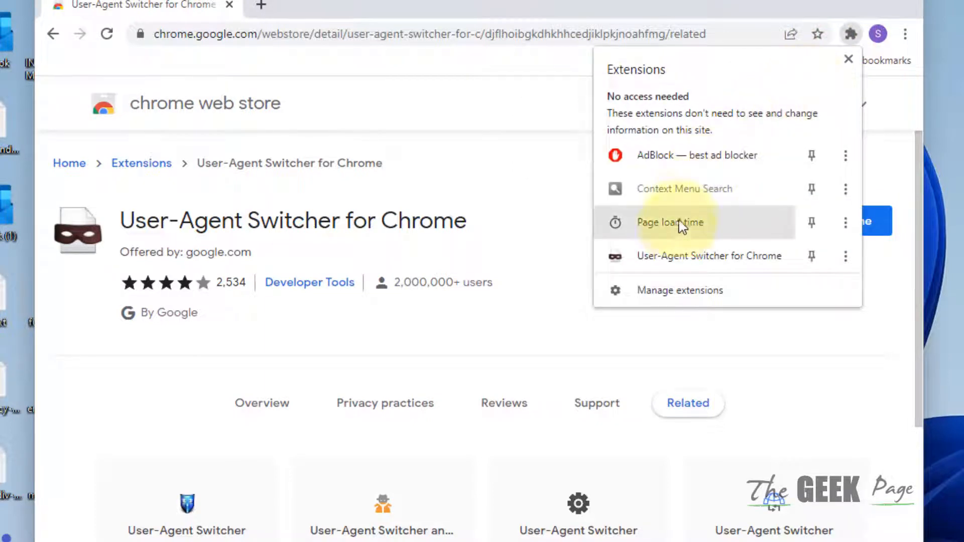
click(823, 34)
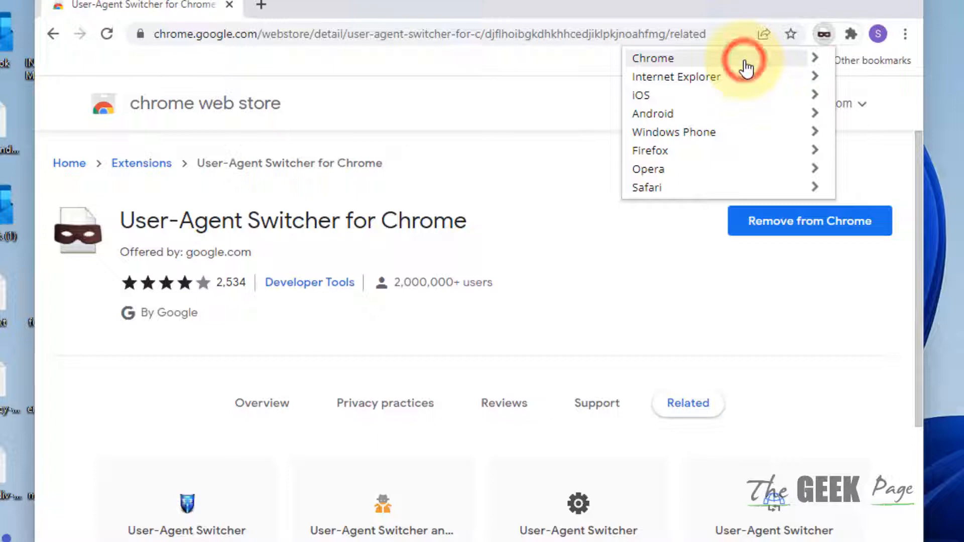
click(653, 59)
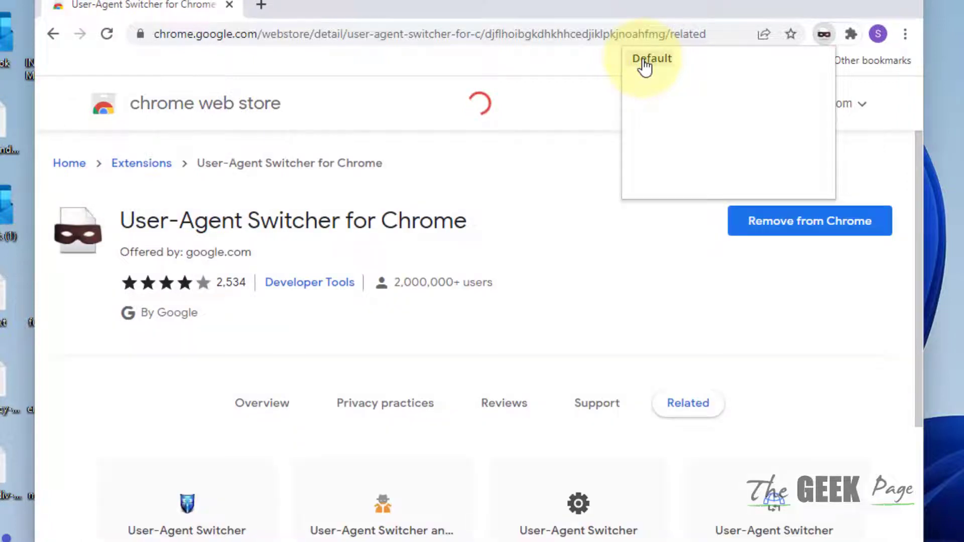
mouse_move(307, 20)
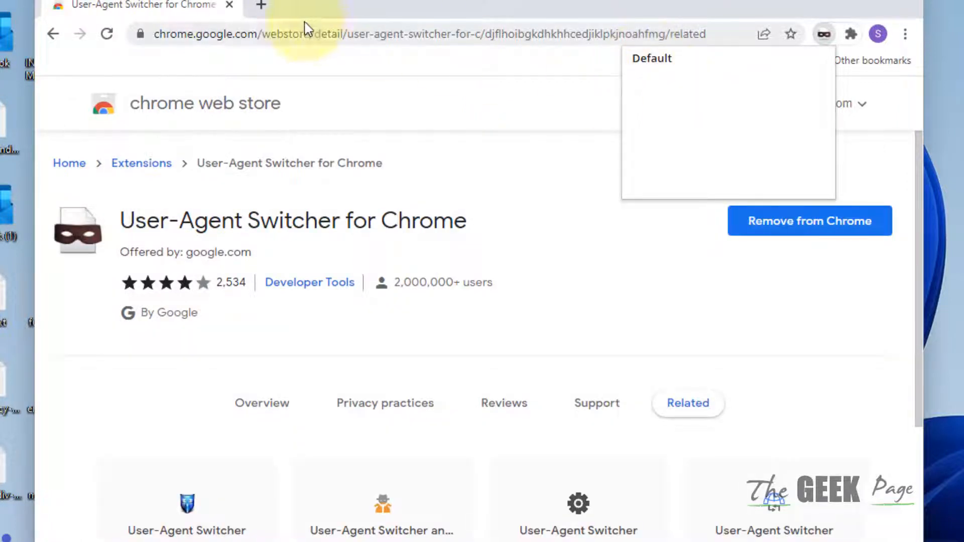
In a new tab, open the User-Agent Switcher popup showing the Default user agent
click(852, 34)
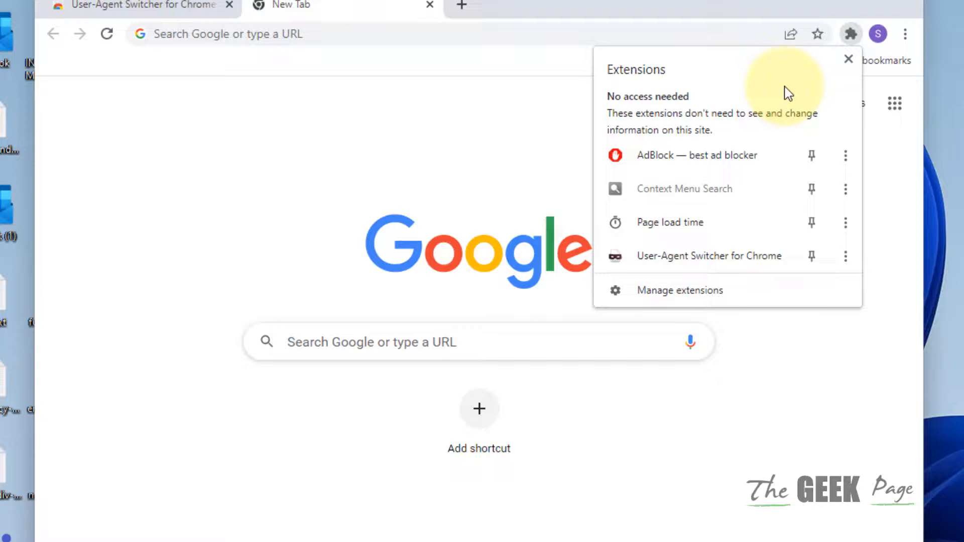
mouse_move(729, 257)
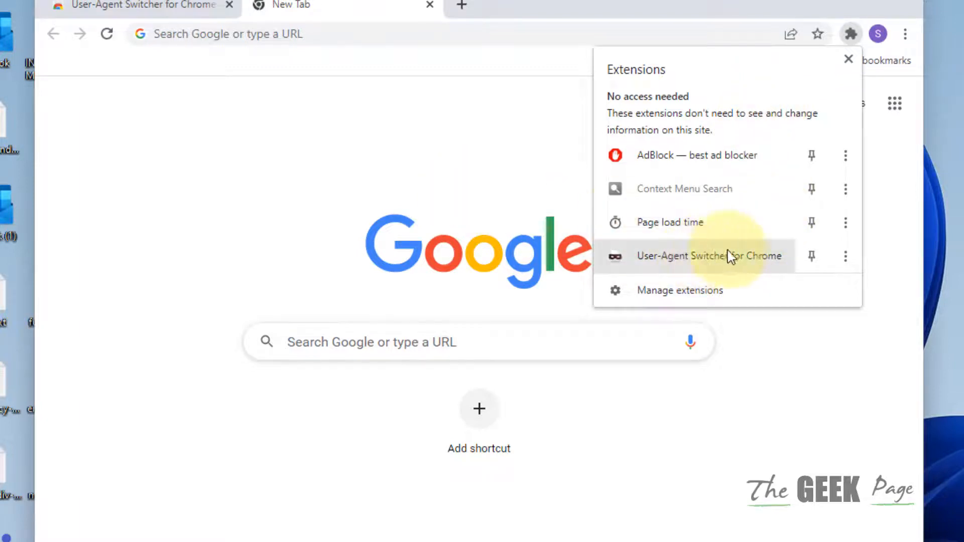
click(846, 256)
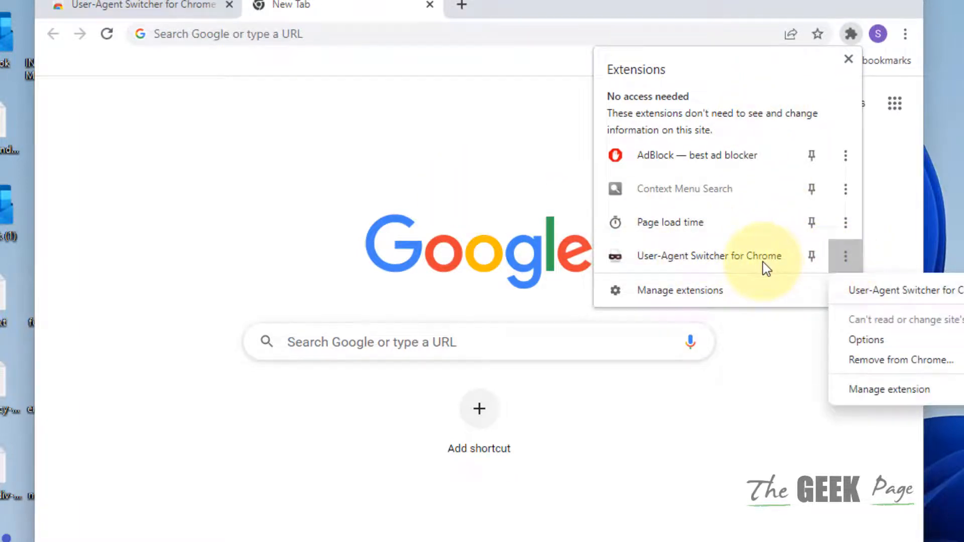
click(822, 34)
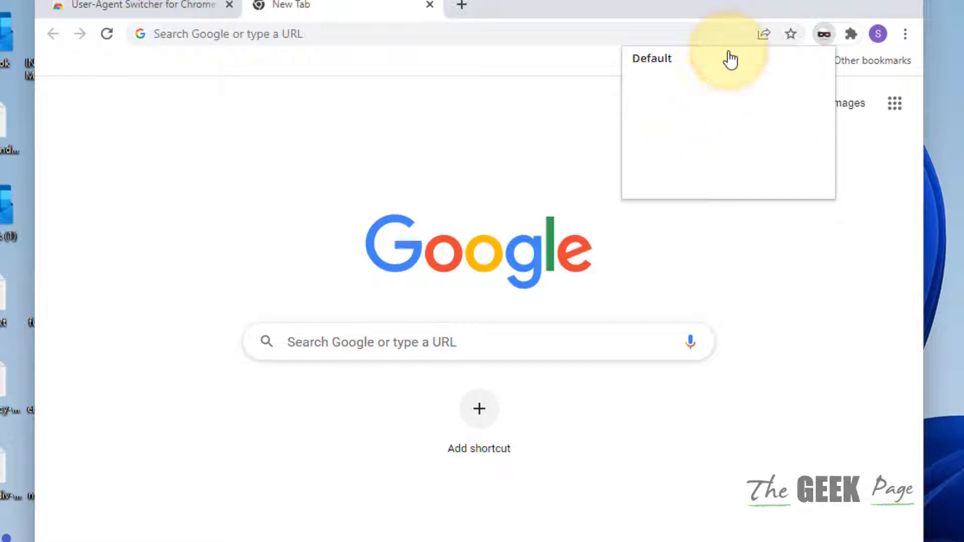
mouse_move(487, 61)
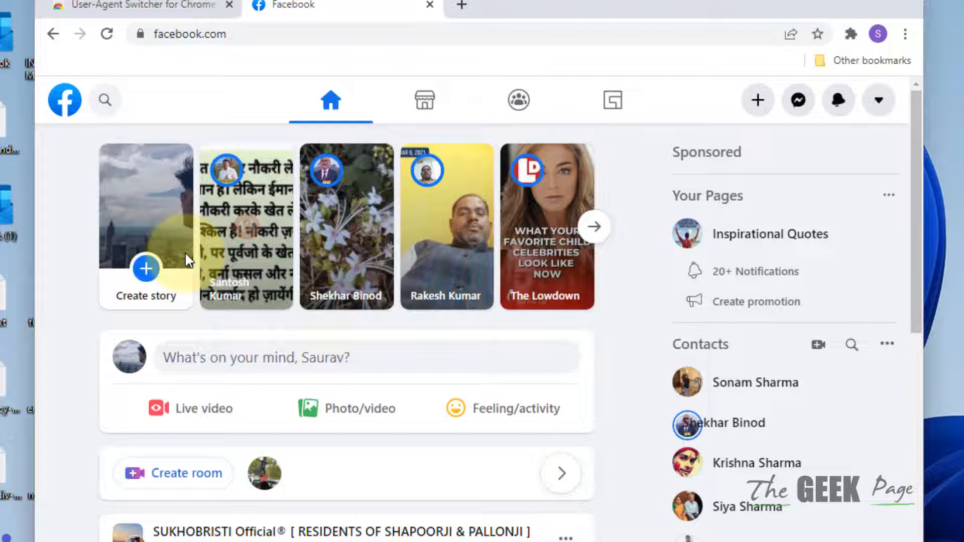
Return to the User-Agent Switcher store tab and show the installed extensions list
click(135, 5)
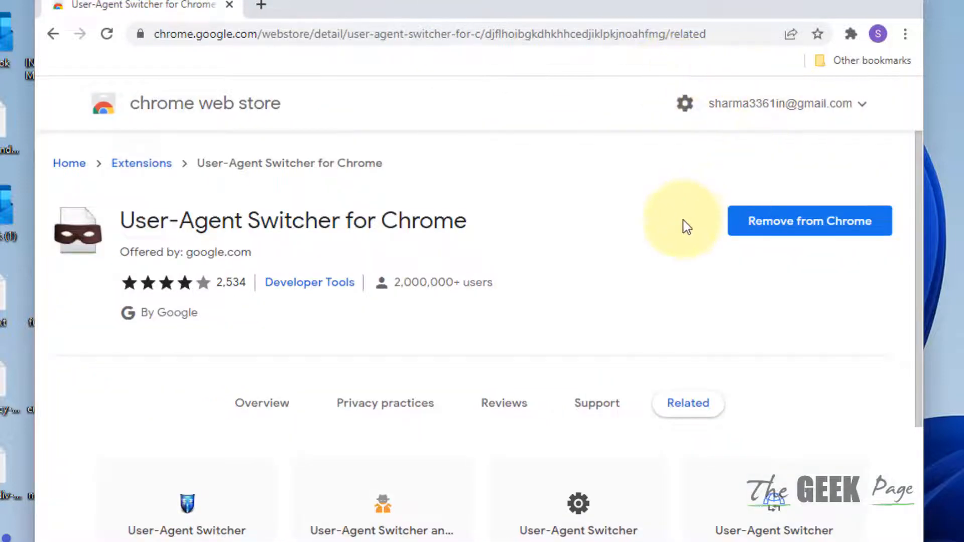
mouse_move(851, 35)
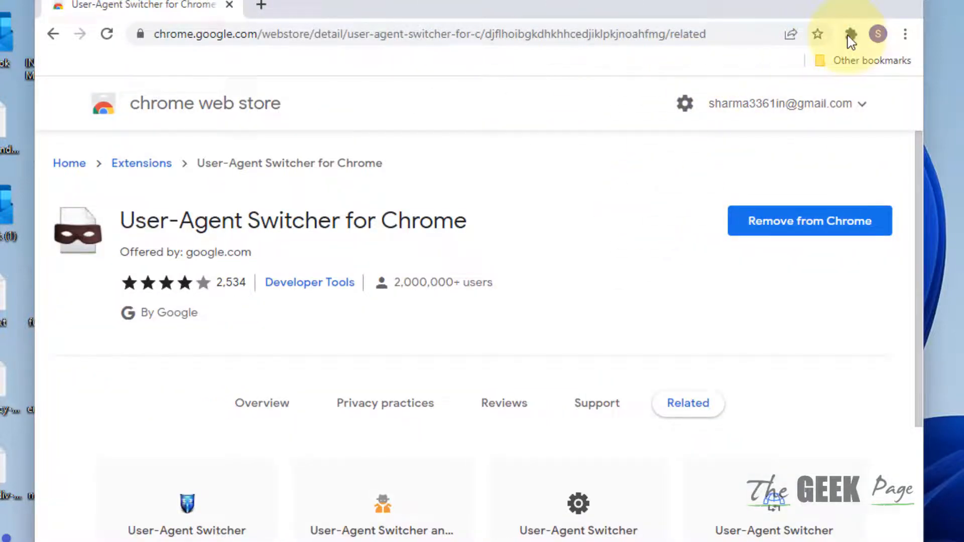
click(850, 33)
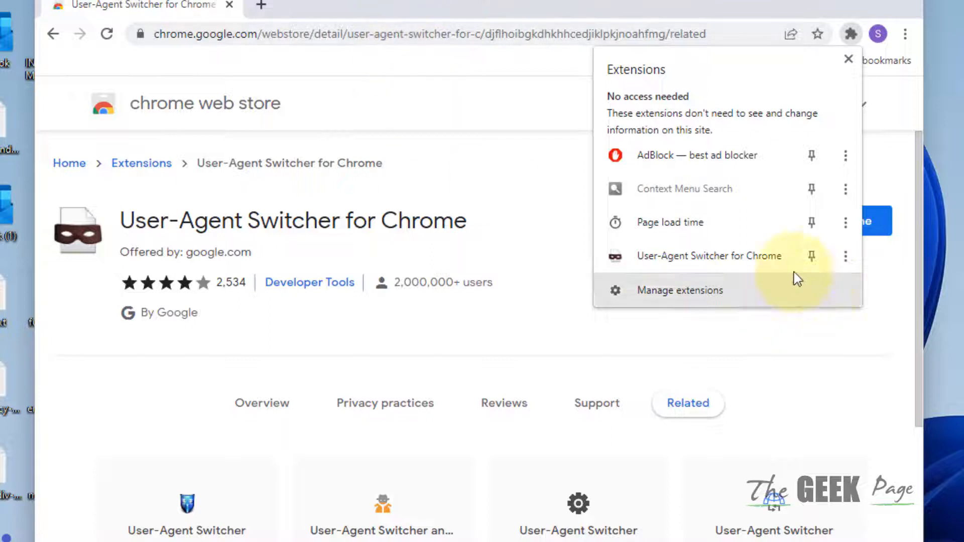
mouse_move(543, 329)
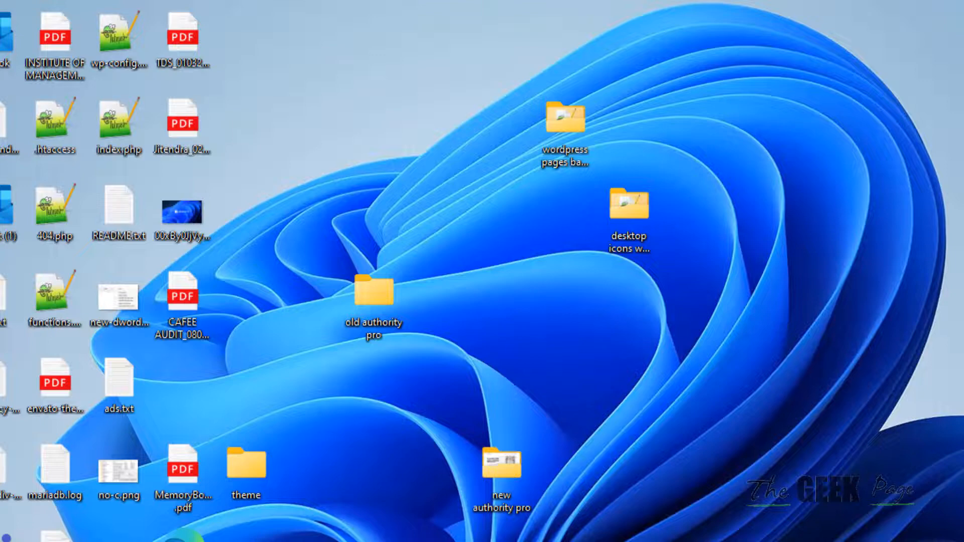
Launch Windows Settings from the Start menu's pinned apps
click(207, 494)
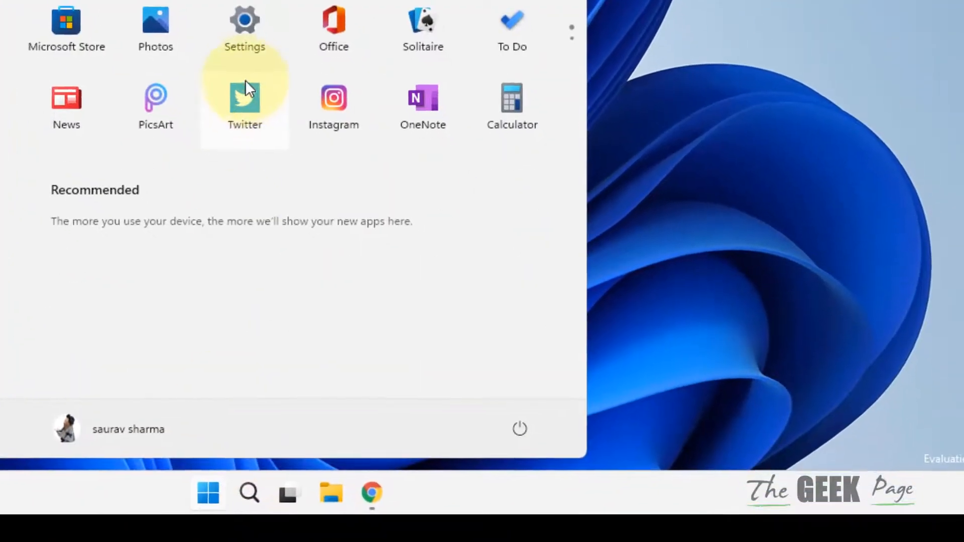
click(244, 20)
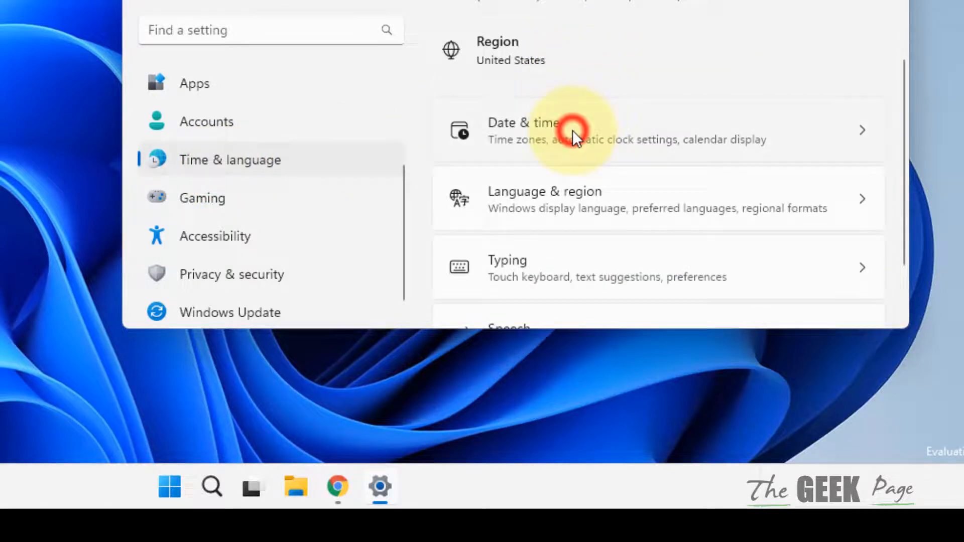
On the Date & time page, turn off 'Set time automatically' and scroll to manual settings
click(572, 133)
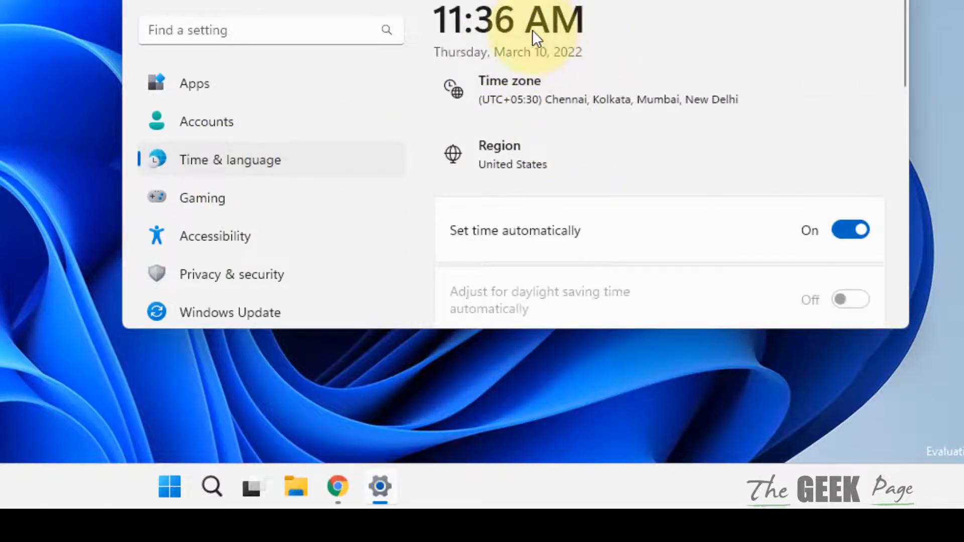
scroll(down, 3)
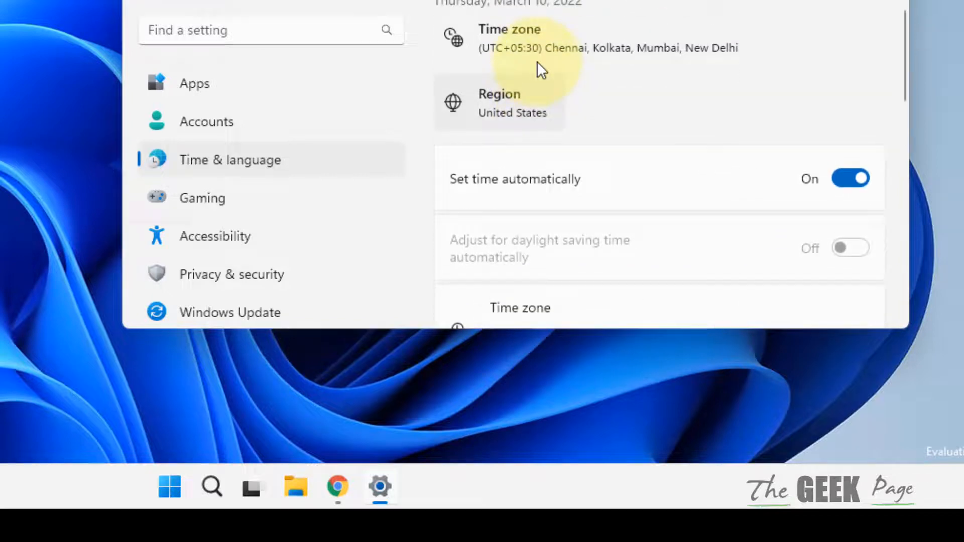
click(851, 229)
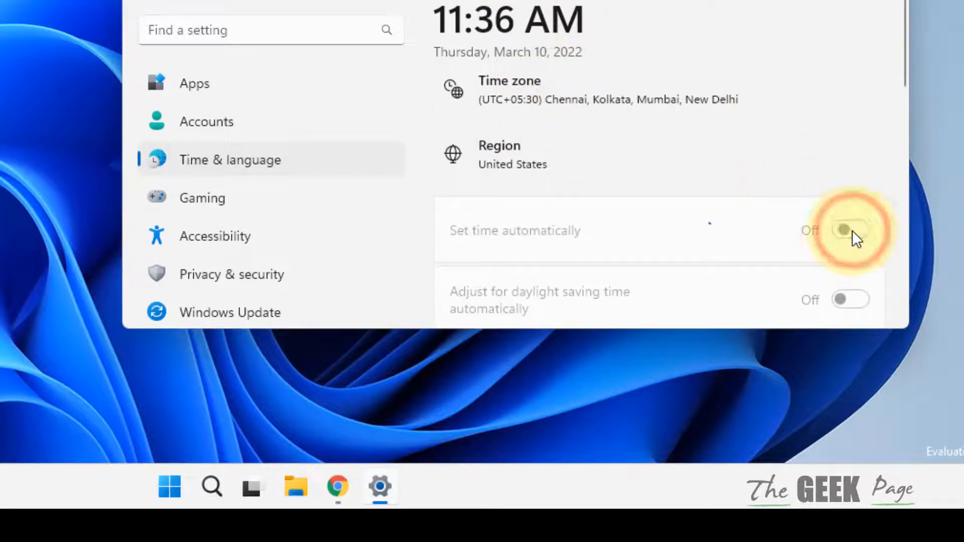
scroll(down, 3)
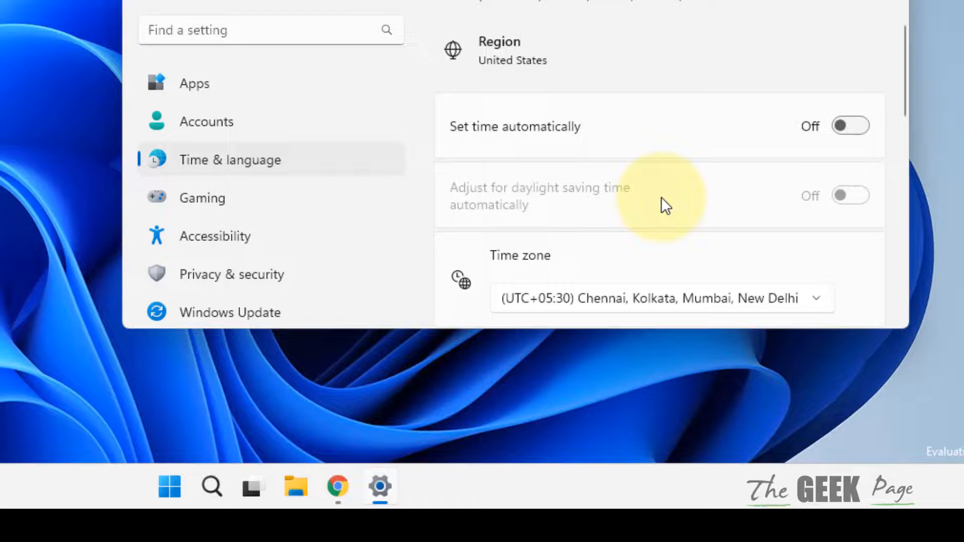
scroll(down, 3)
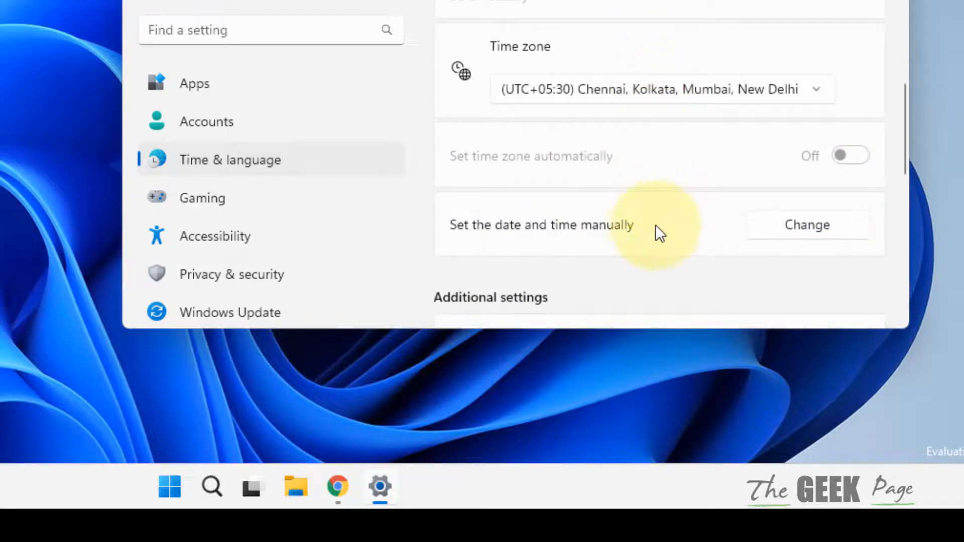
click(807, 224)
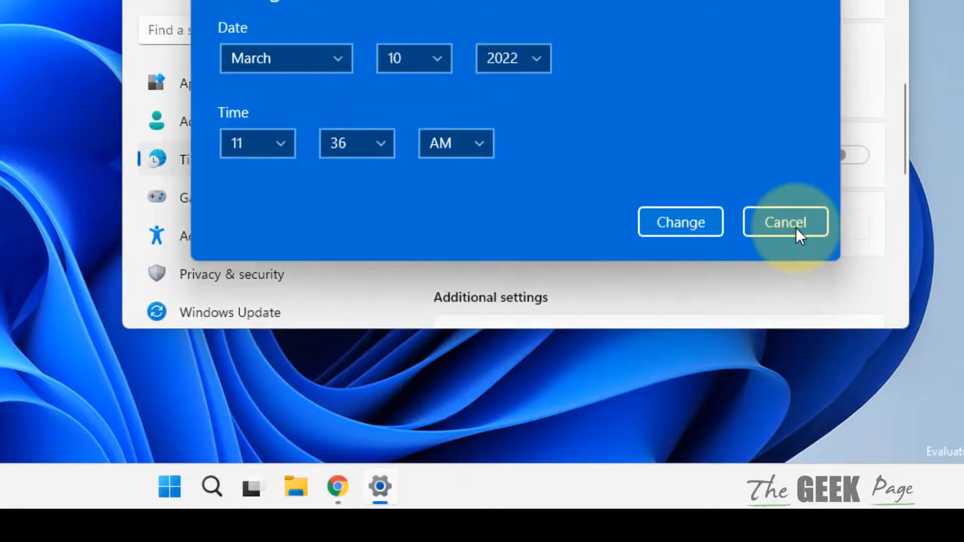
mouse_move(338, 94)
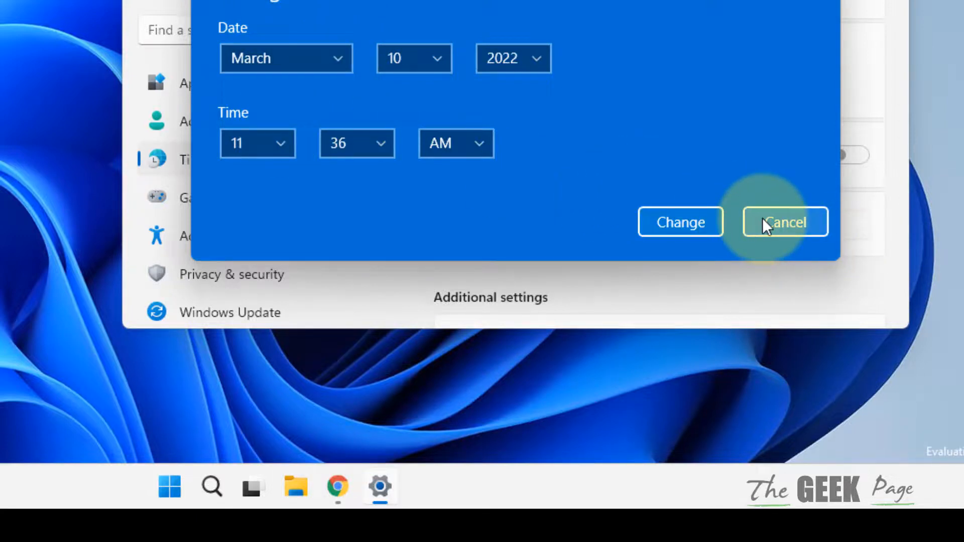
click(785, 222)
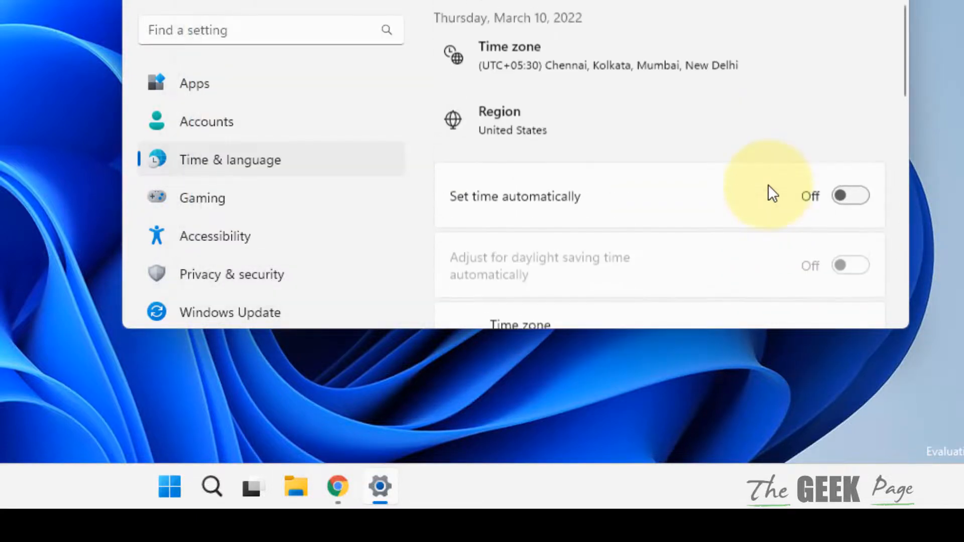